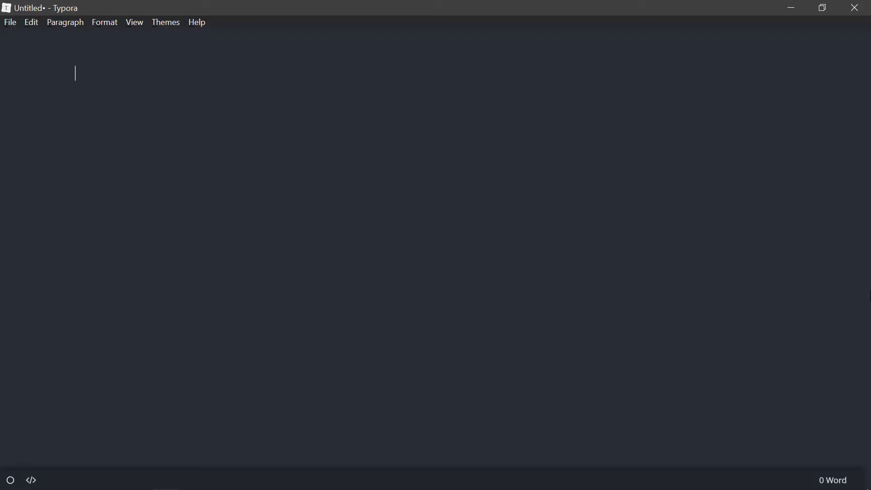
{"action": "mouse_move", "coordinate": [856, 285]}
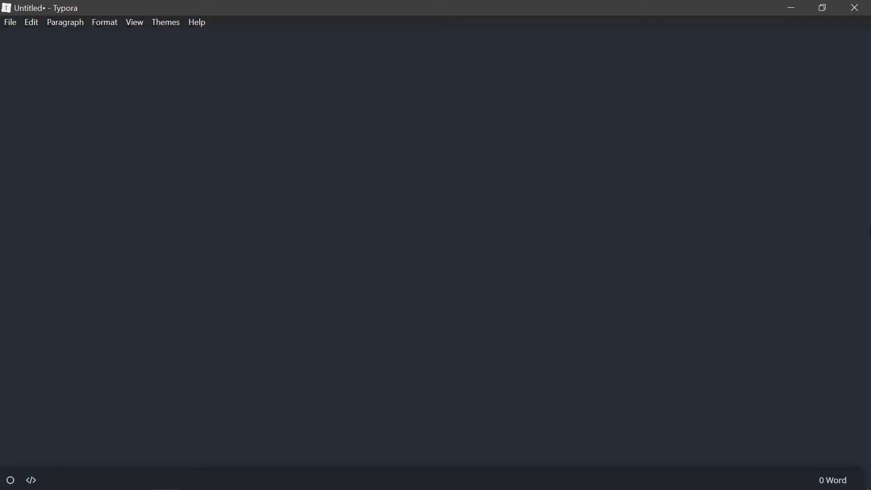
Write 'Hello everybody and welcome back to a brand new video!' and mark it with # as Heading 1.
{"action": "type", "text": "Hello ever"}
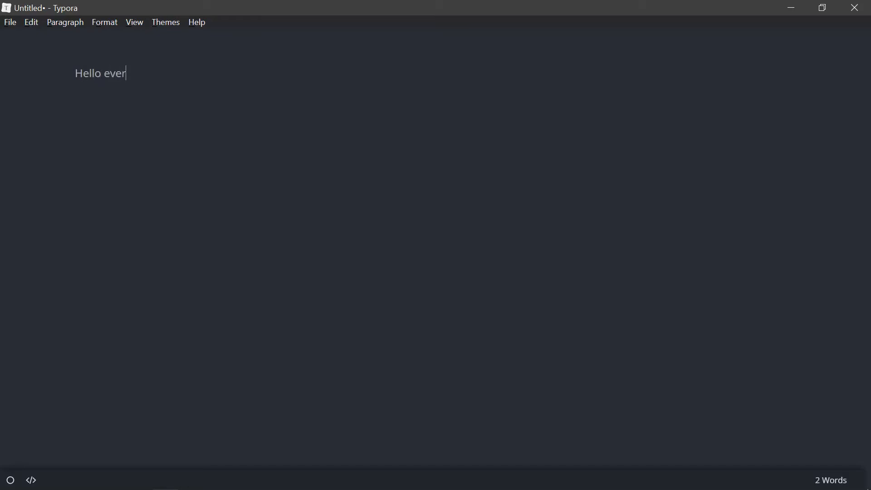
{"action": "type", "text": "ybody and welcome back"}
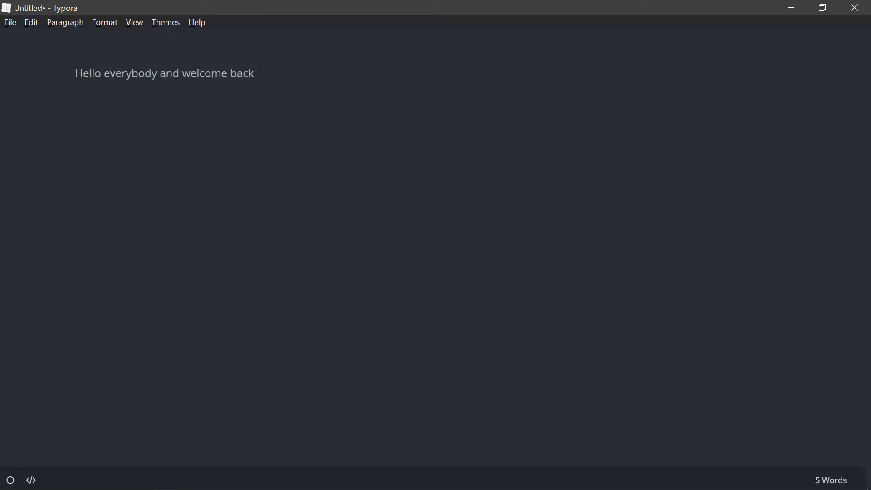
{"action": "type", "text": "to a brand new video"}
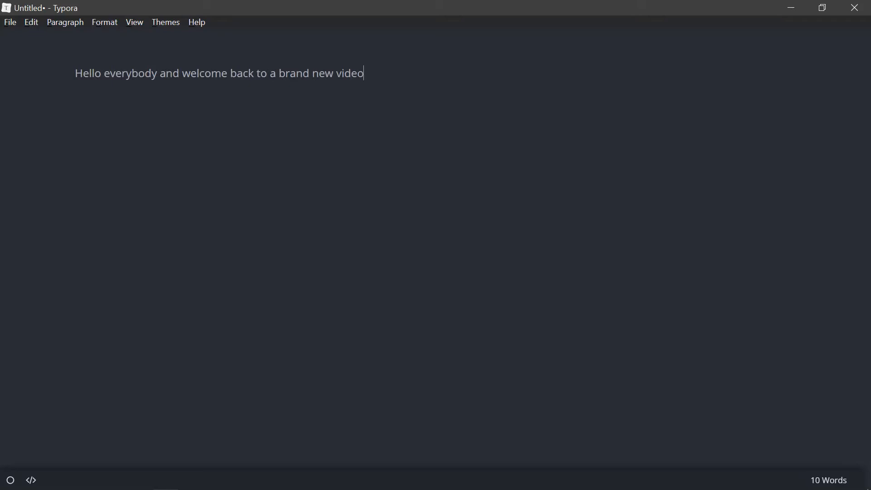
{"action": "type", "text": "!"}
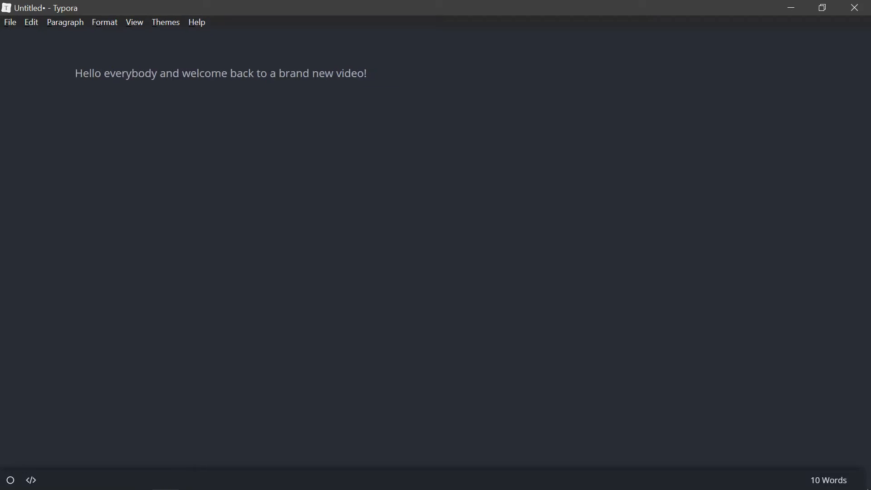
{"action": "type", "text": "#"}
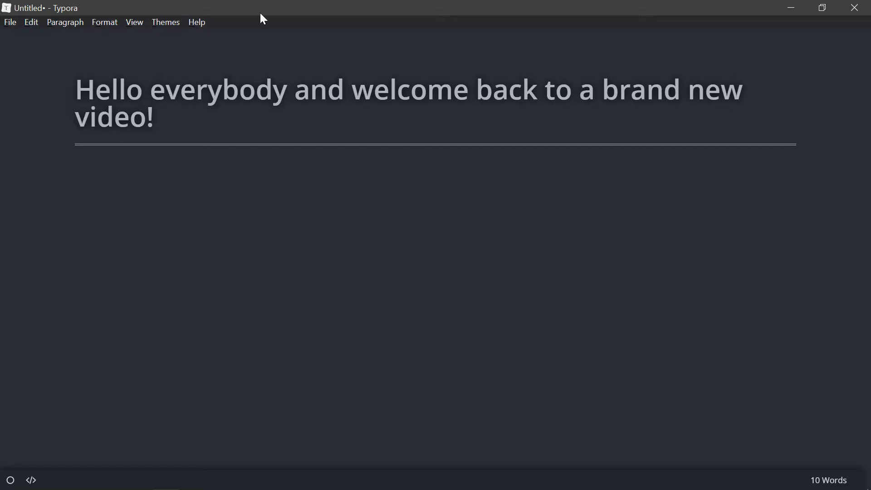
Add headings '2' through '5' at levels two to five, then the welcome sentence with 'welcome' in bold.
{"action": "type", "text": "##"}
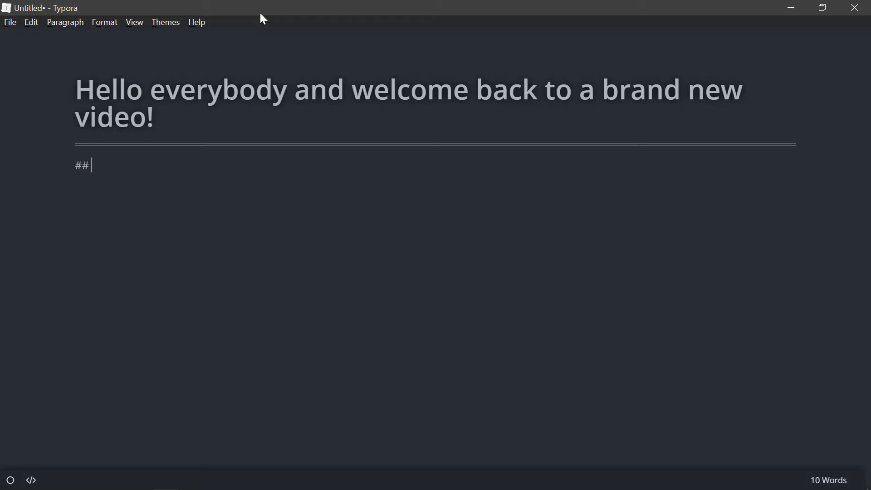
{"action": "type", "text": "2"}
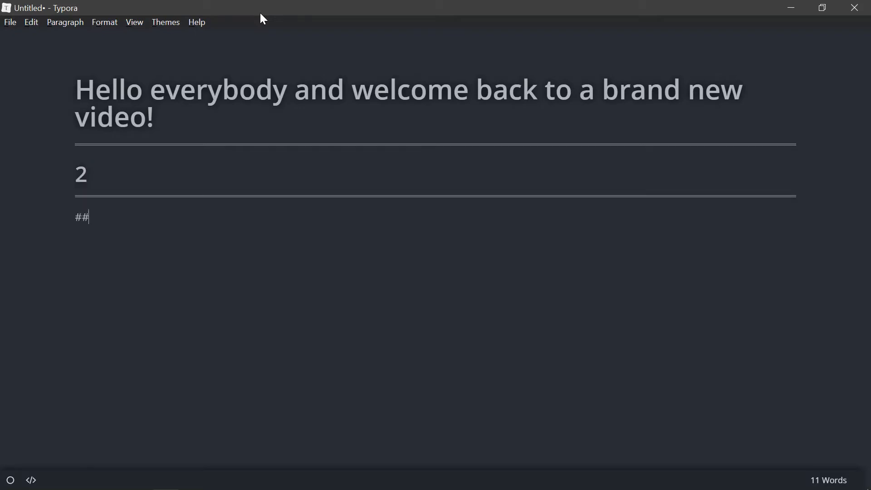
{"action": "type", "text": "# 3"}
{"action": "type", "text": "#####5"}
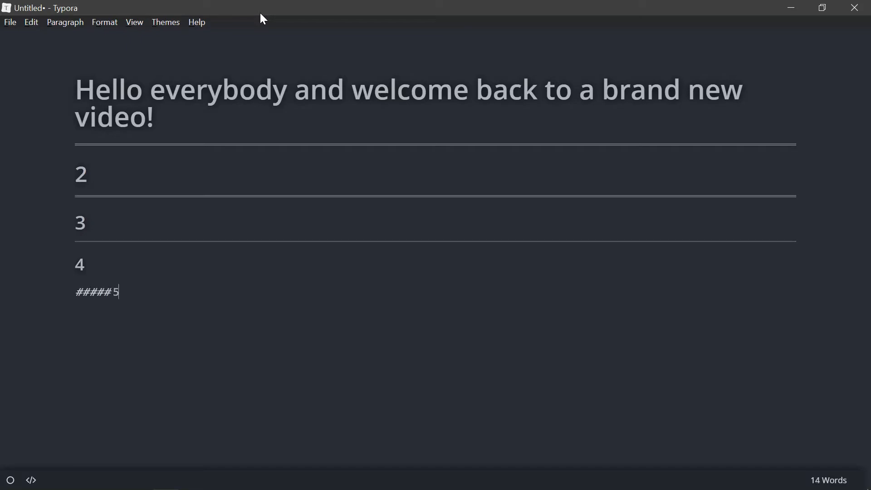
{"action": "type", "text": "Hello everybody and welcome back to a brand new video!"}
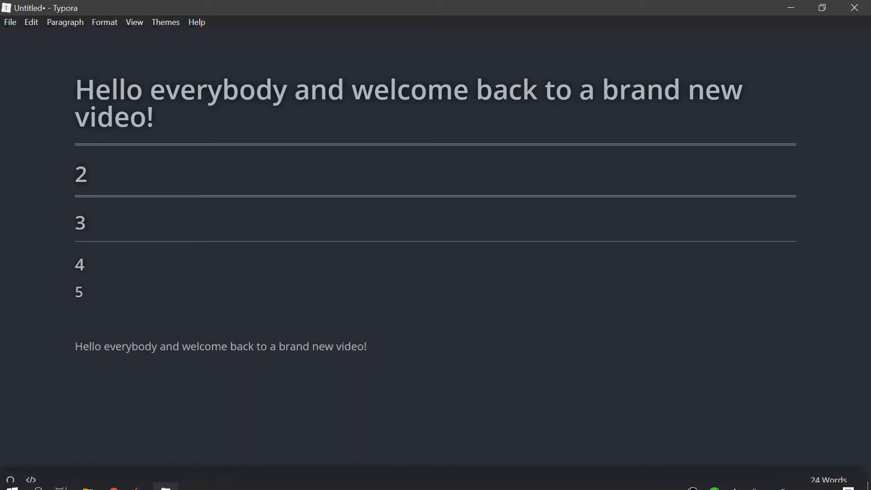
{"action": "type", "text": "**"}
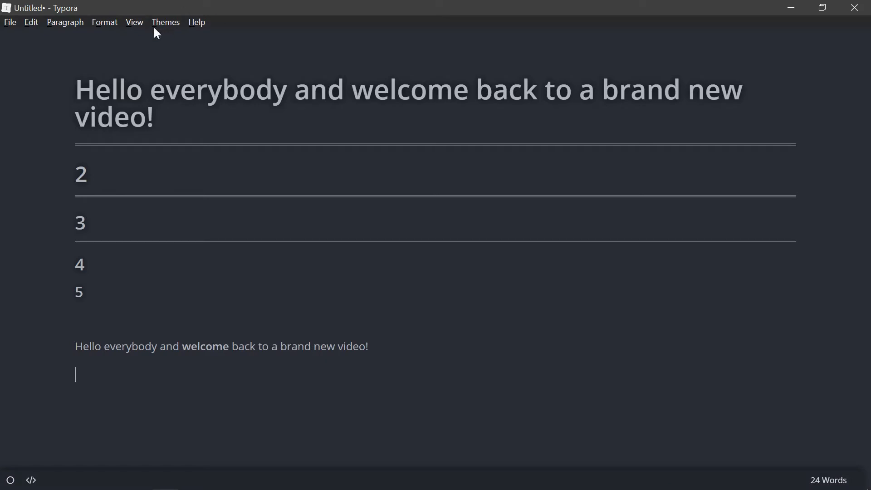
Switch the document to a light theme and italicize the word 'brand' in the sentence.
{"action": "left_click", "coordinate": [165, 21]}
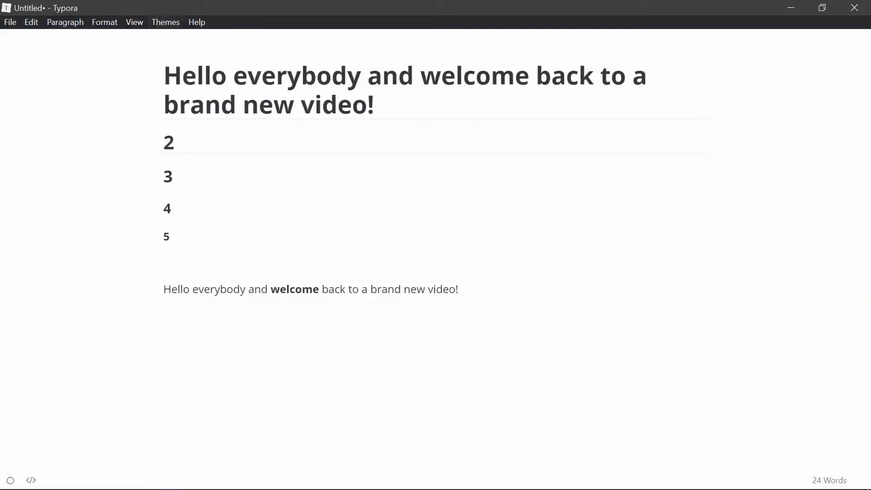
{"action": "left_click", "coordinate": [260, 289]}
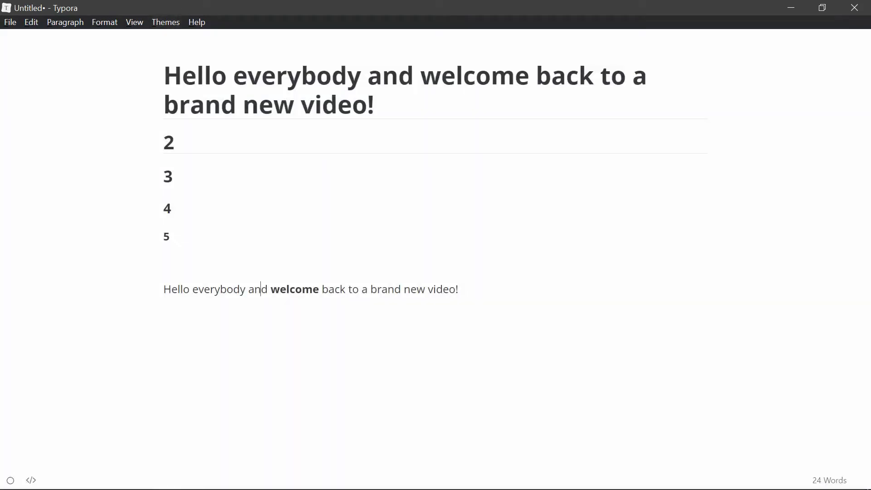
{"action": "double_click", "coordinate": [294, 289]}
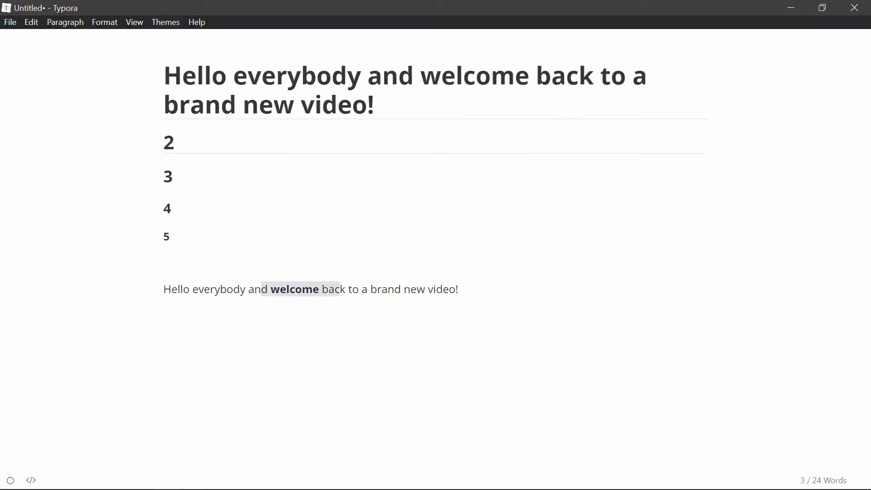
{"action": "type", "text": "*"}
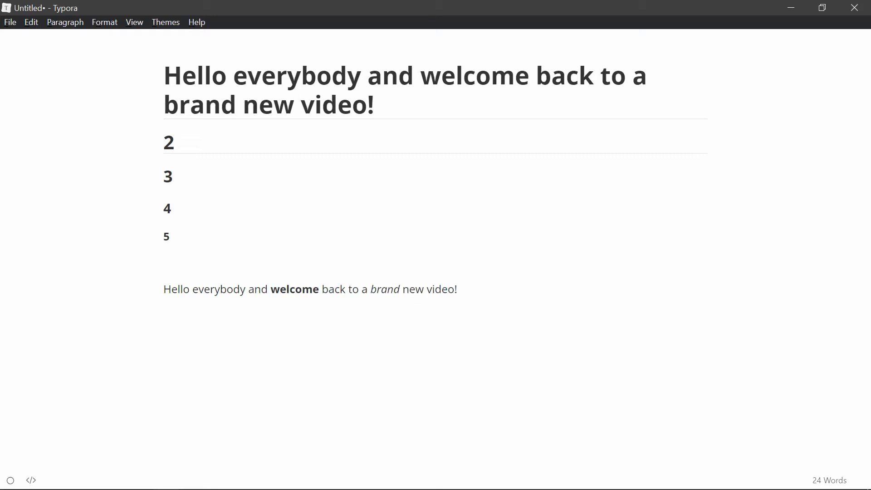
Make 'Hello everybody' bold italic with *** and start an empty blockquote on a new line.
{"action": "left_click", "coordinate": [164, 289]}
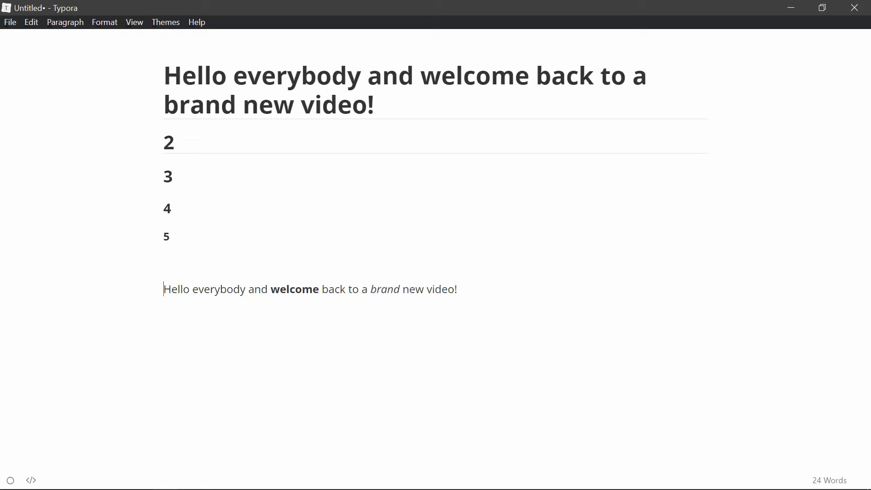
{"action": "type", "text": "****"}
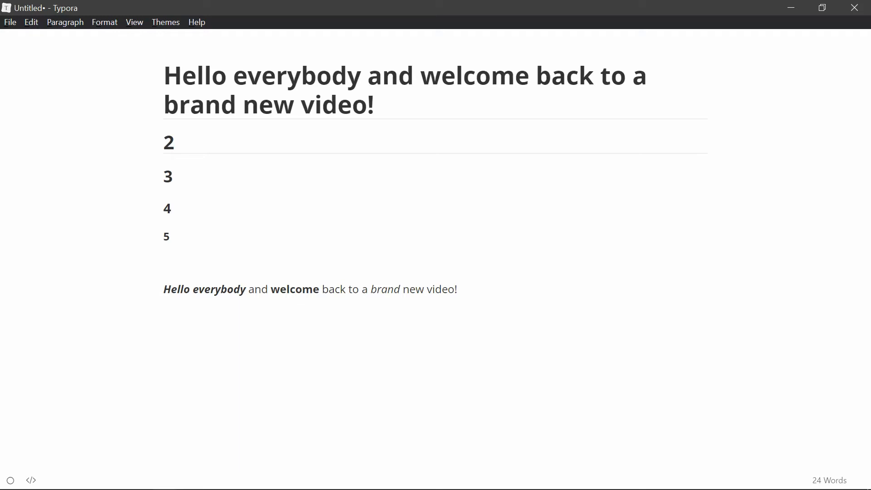
{"action": "type", "text": ">"}
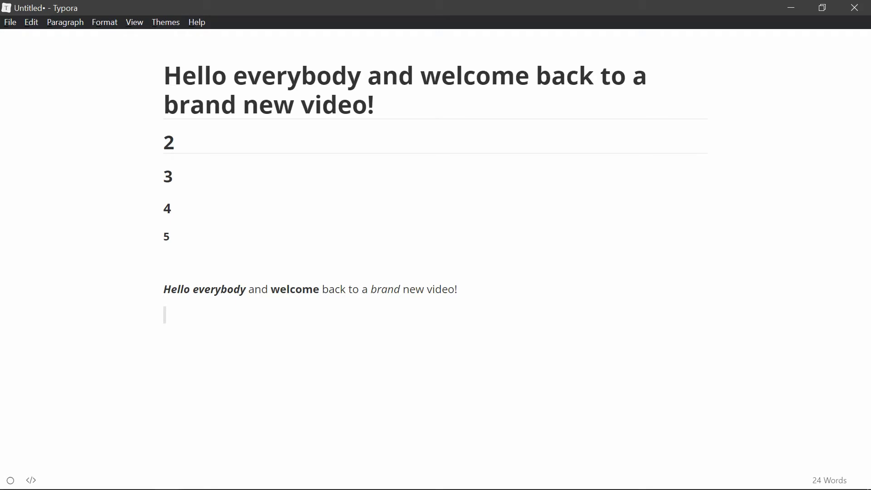
Fill the quote with '"Quote"' and start a numbered list with 'item one'.
{"action": "type", "text": "\"Quote\""}
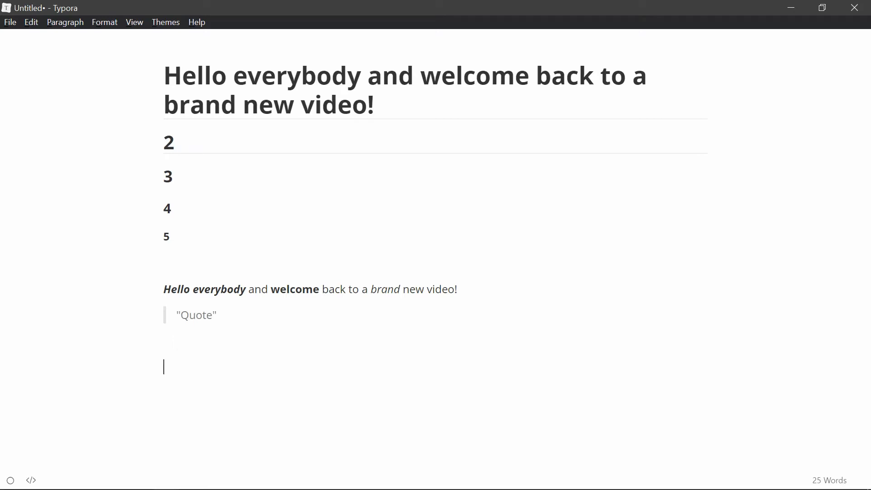
{"action": "type", "text": "1."}
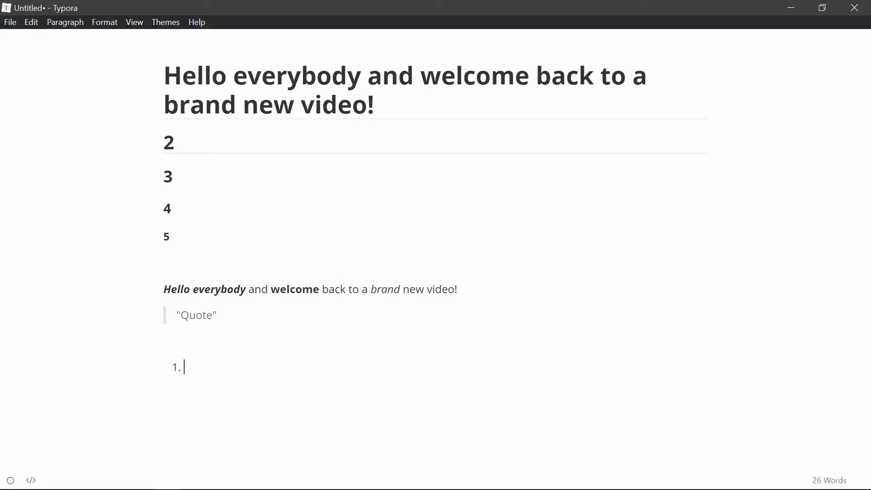
{"action": "type", "text": "item one"}
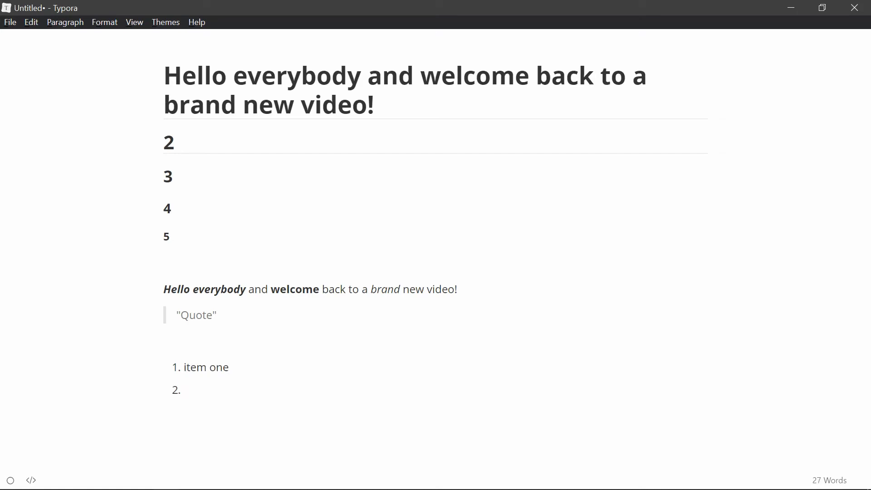
Add a second list entry 'item', leave the list and begin inline code with a backtick.
{"action": "left_click", "coordinate": [186, 389]}
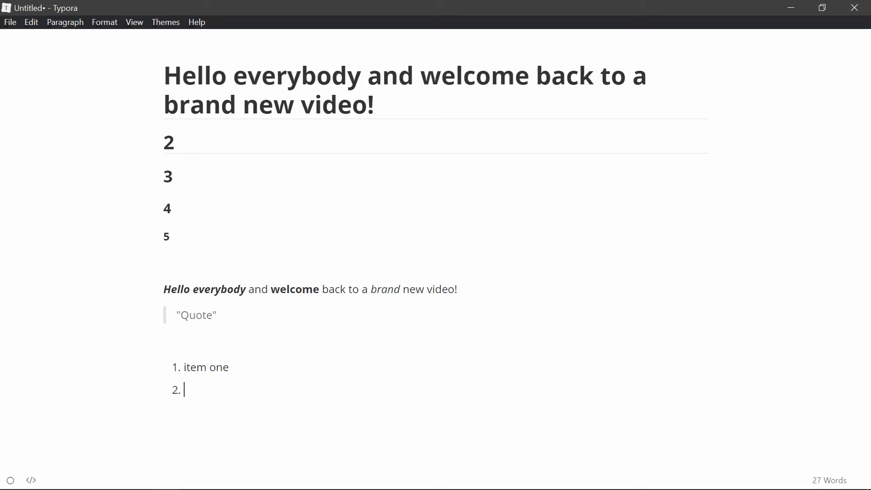
{"action": "type", "text": "item"}
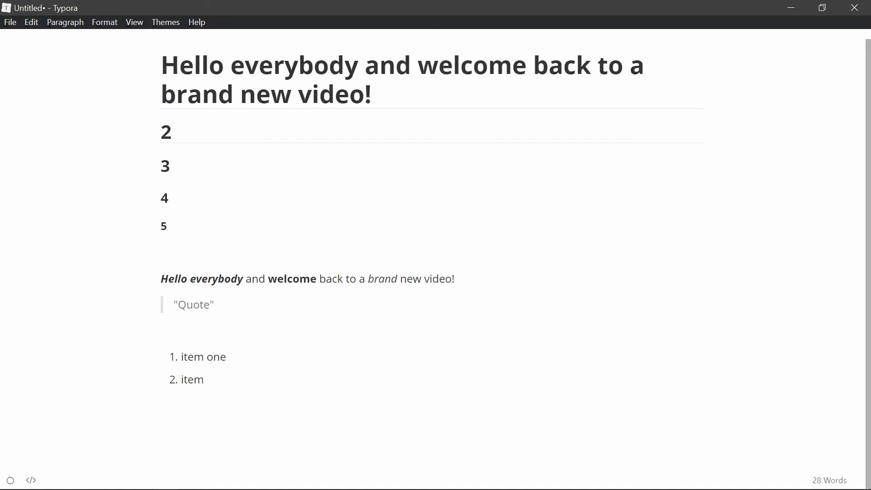
{"action": "left_click", "coordinate": [161, 404]}
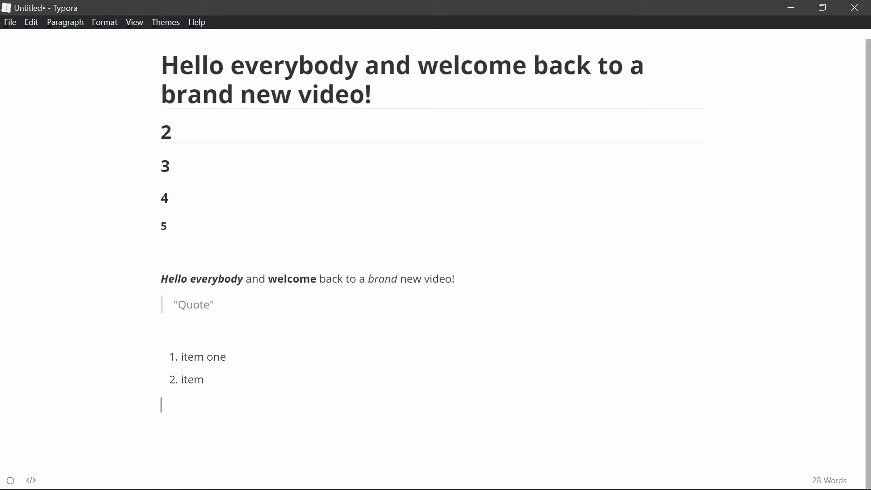
{"action": "type", "text": "`"}
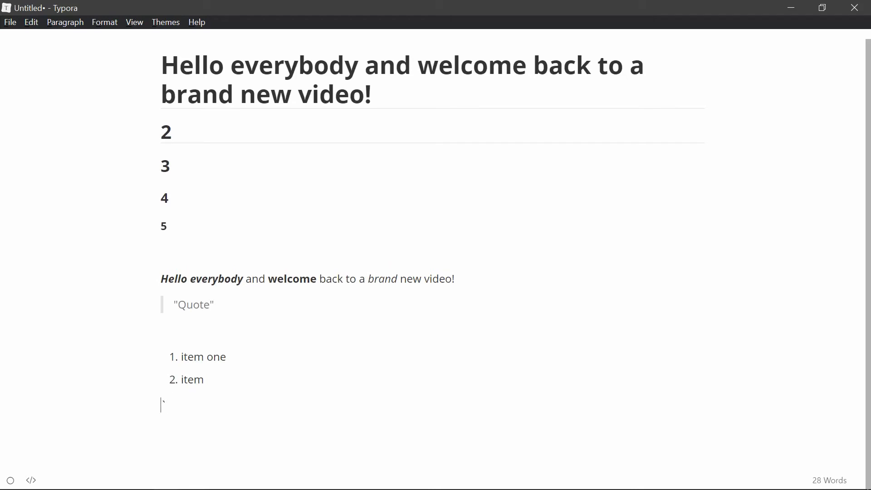
Write 'To print in java you say System.out.println() and then run it' with the call as inline code.
{"action": "type", "text": "To print i"}
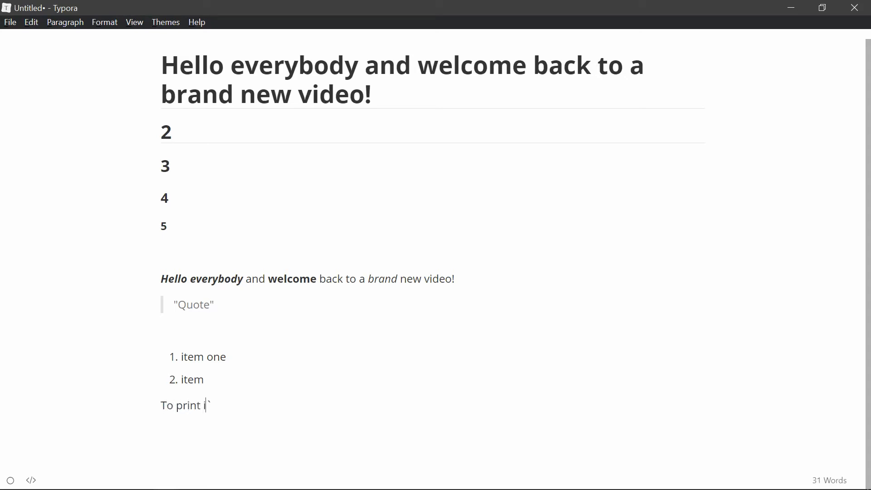
{"action": "type", "text": "n java you say"}
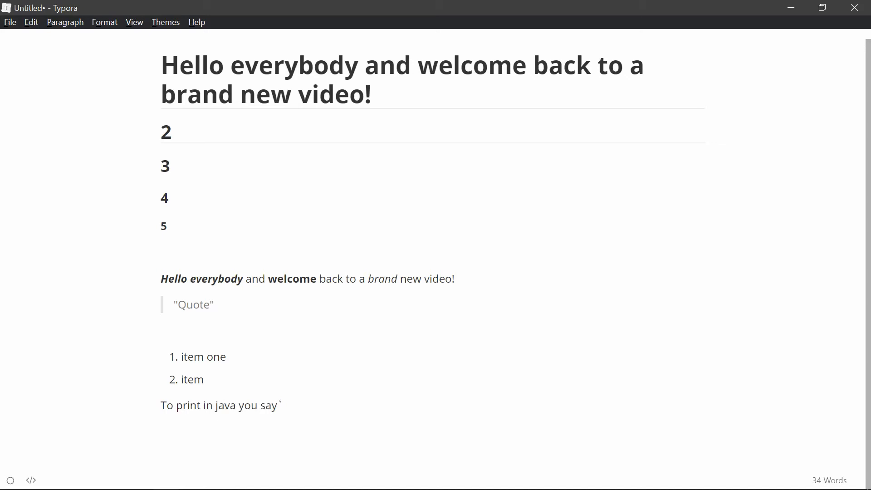
{"action": "type", "text": "Syste"}
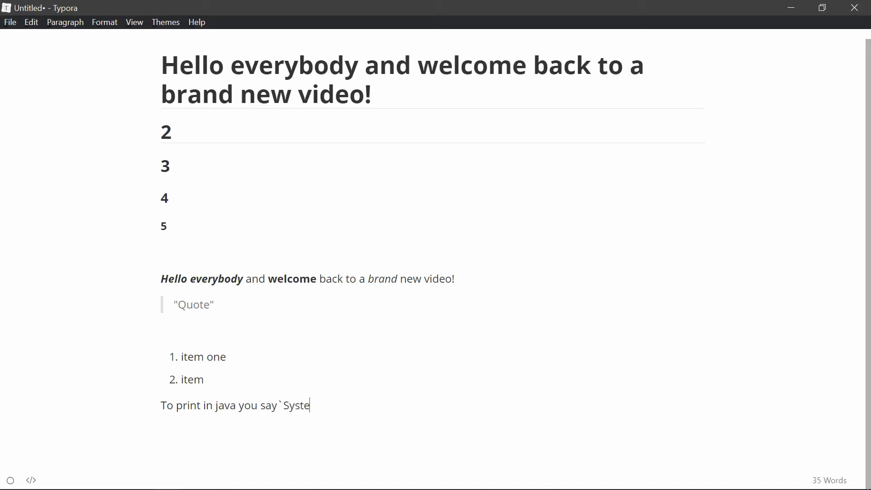
{"action": "type", "text": "m.out.pri"}
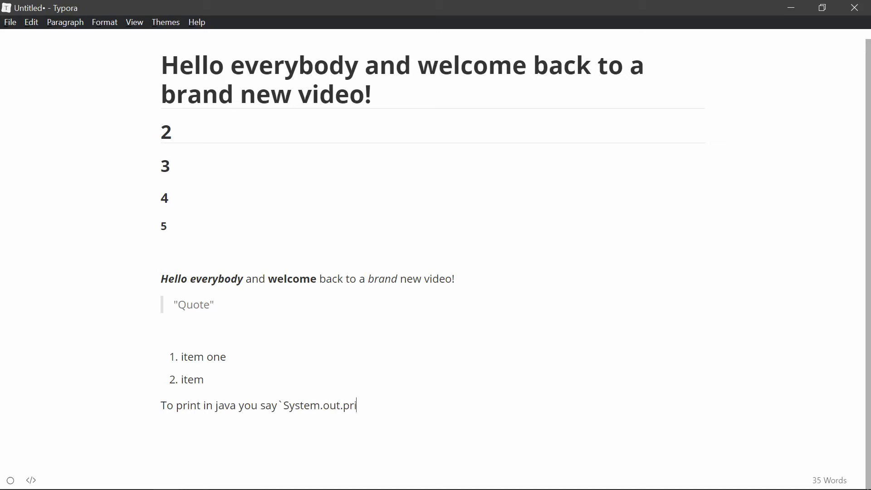
{"action": "type", "text": "ntln()`"}
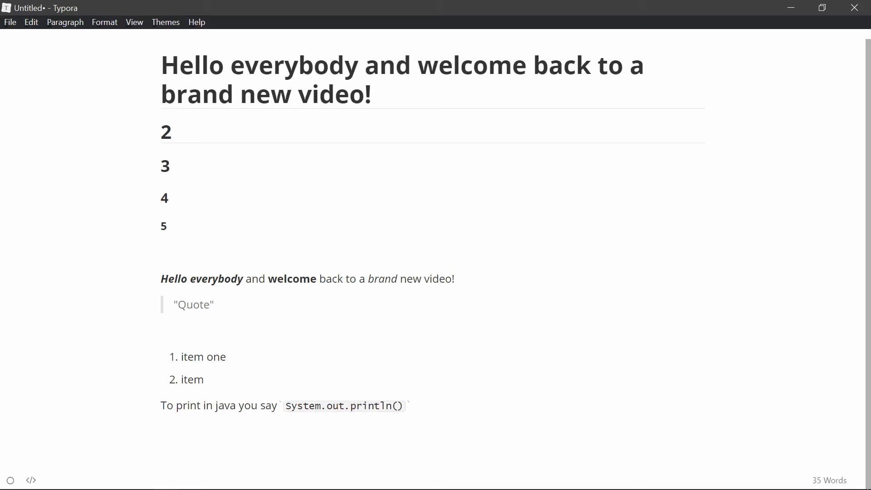
{"action": "type", "text": "and t"}
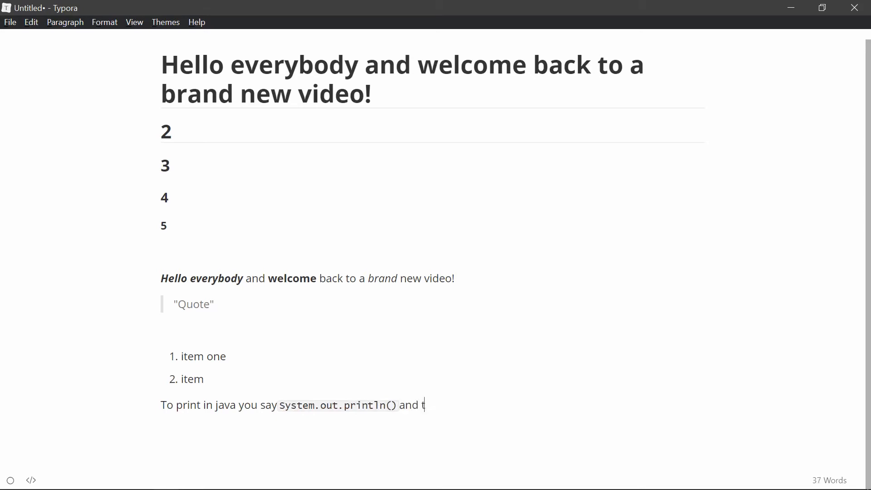
{"action": "type", "text": "hen run it"}
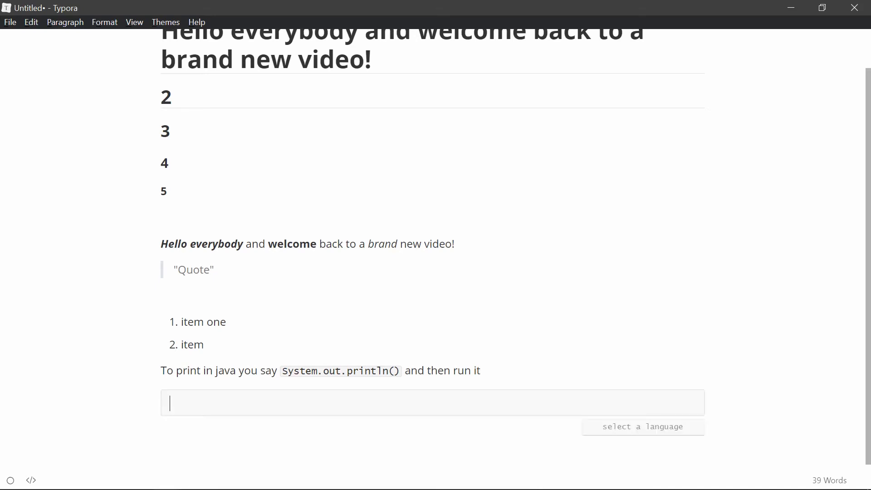
Add fenced code blocks set to java holding out.println code and the number 1.
{"action": "type", "text": "jva"}
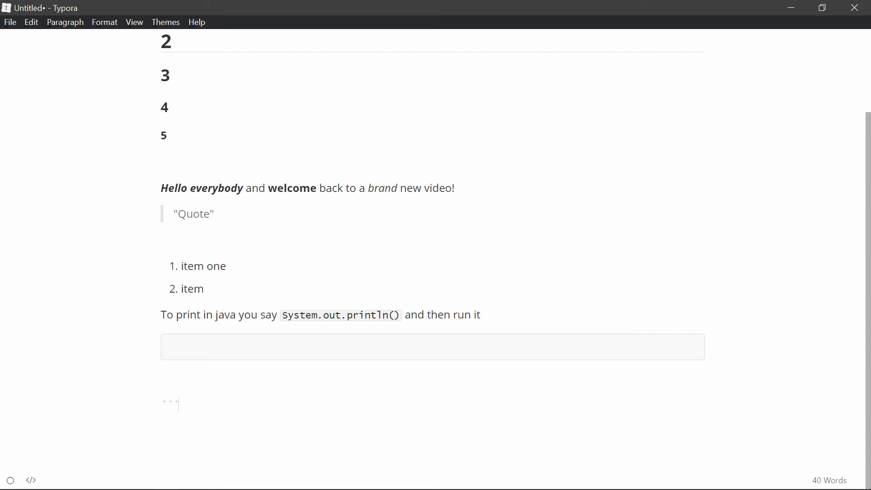
{"action": "type", "text": "java"}
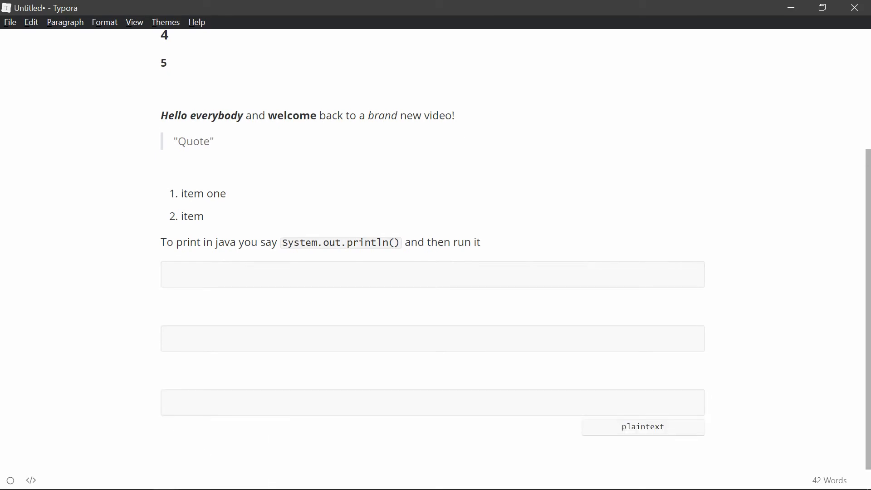
{"action": "type", "text": "1"}
{"action": "left_click", "coordinate": [433, 337]}
{"action": "type", "text": "System."}
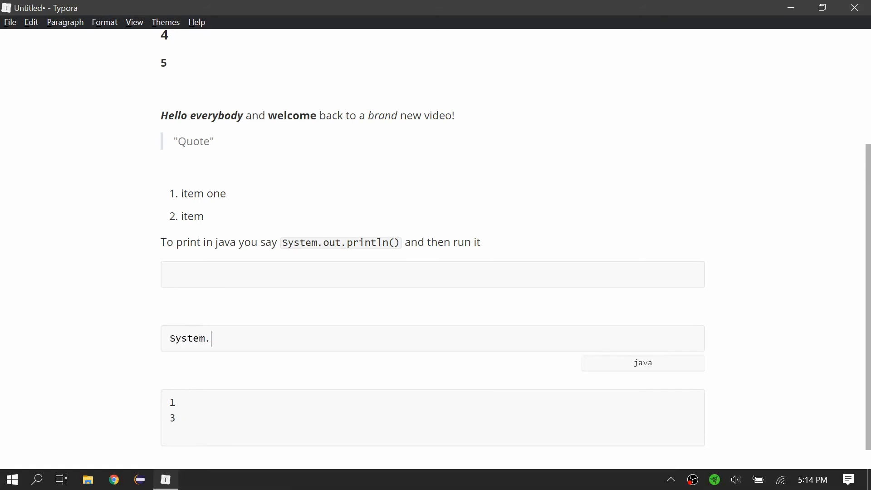
{"action": "type", "text": "out.println() {"}
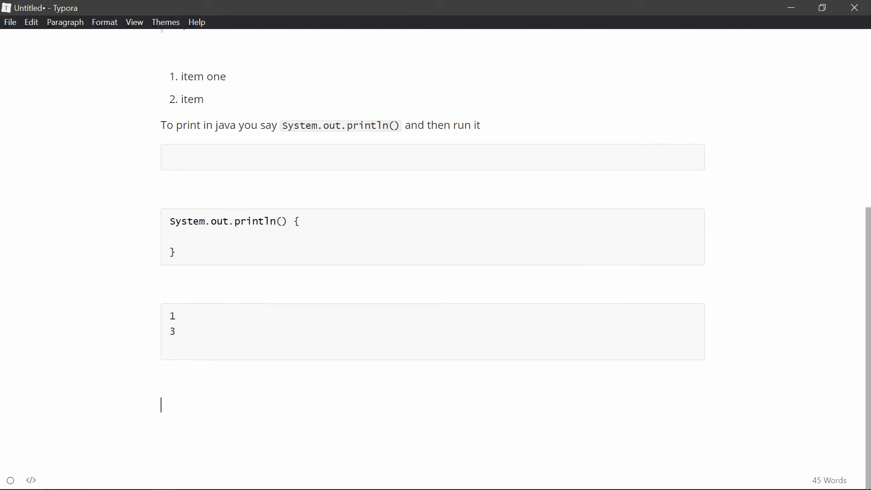
Insert an image with alt text 'Image 1' pointing to the Raspberry Pi JPG from Downloads.
{"action": "type", "text": "!"}
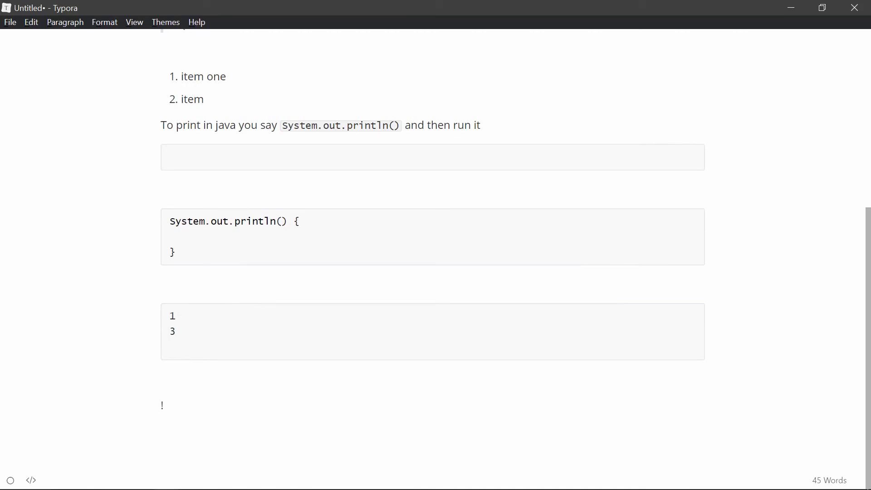
{"action": "type", "text": "[]"}
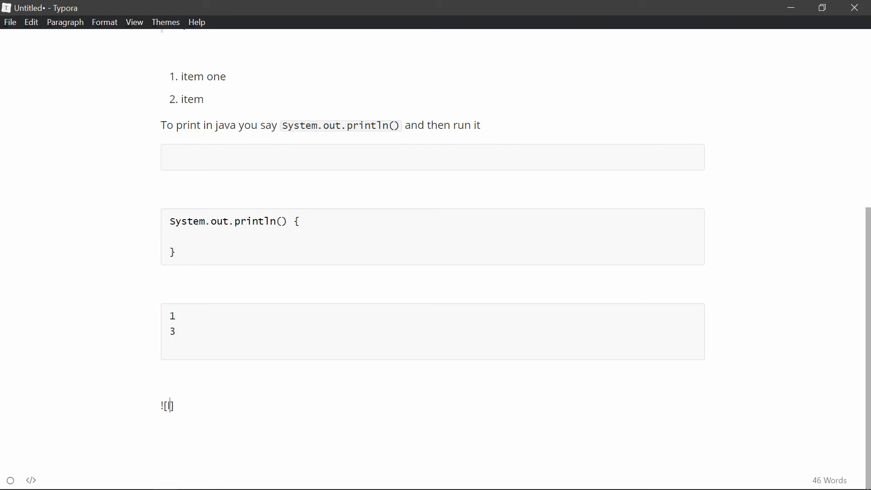
{"action": "type", "text": "Image 1"}
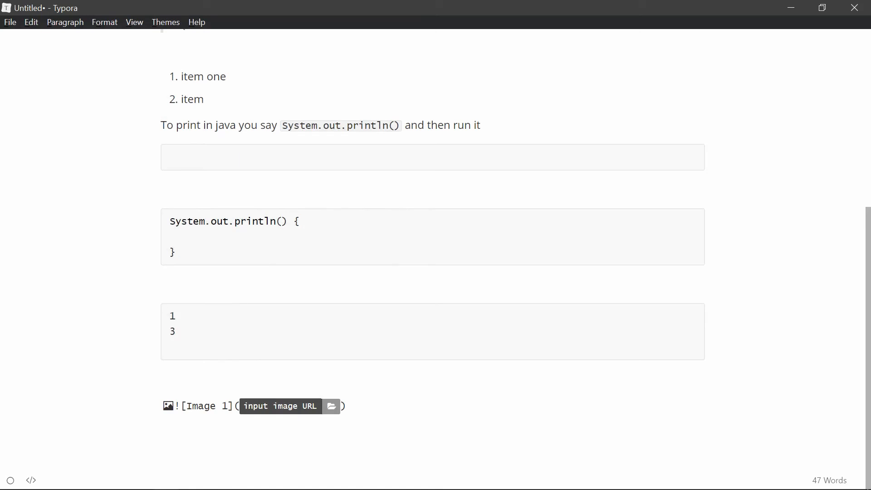
{"action": "left_click", "coordinate": [331, 406]}
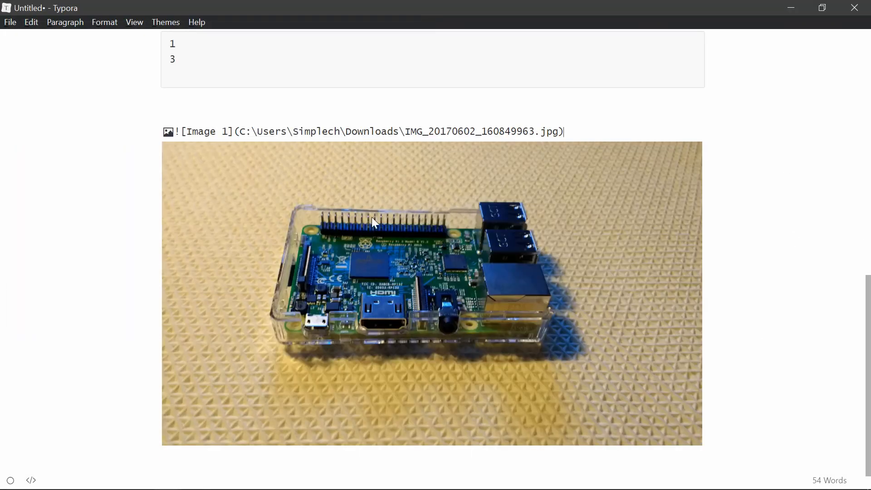
{"action": "mouse_move", "coordinate": [738, 332]}
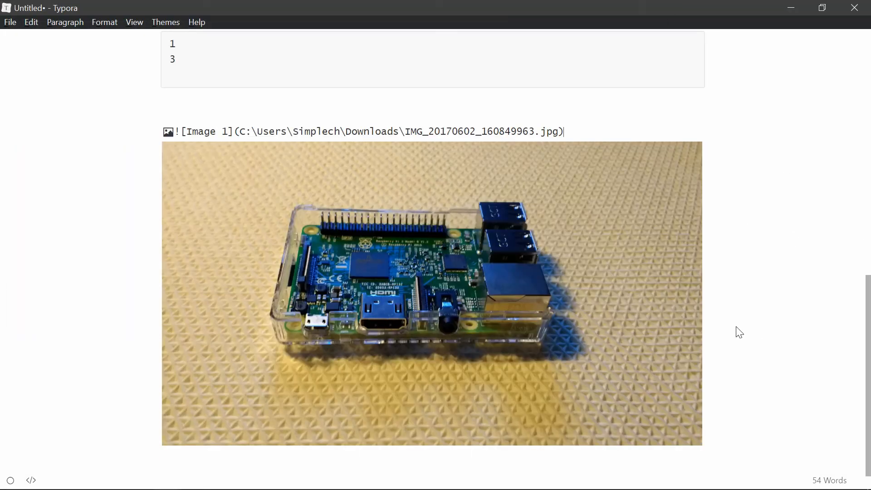
{"action": "double_click", "coordinate": [205, 131]}
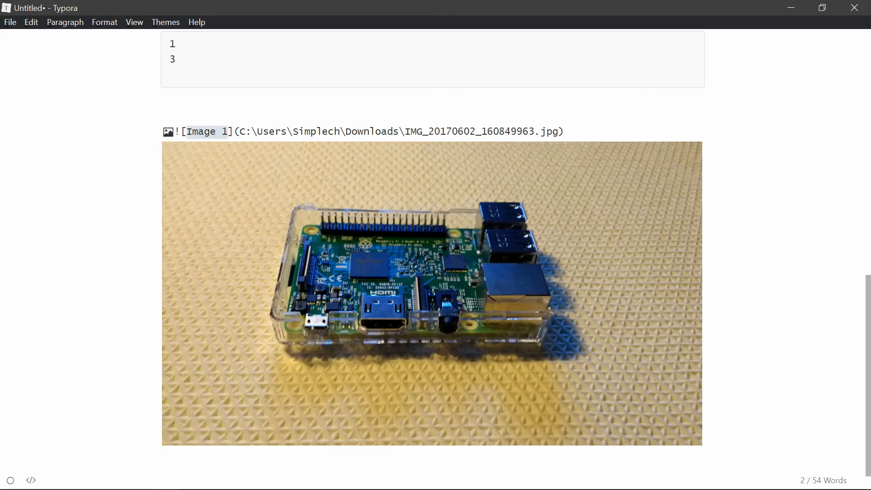
{"action": "mouse_move", "coordinate": [740, 461]}
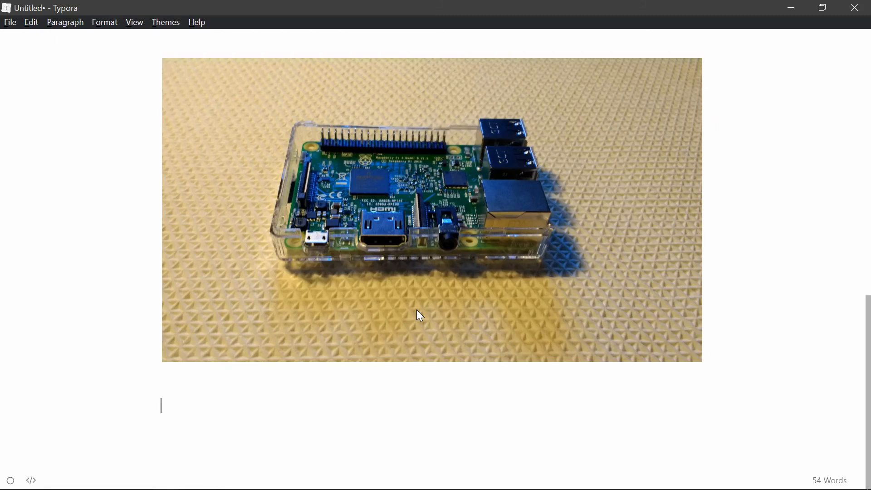
{"action": "type", "text": "[]"}
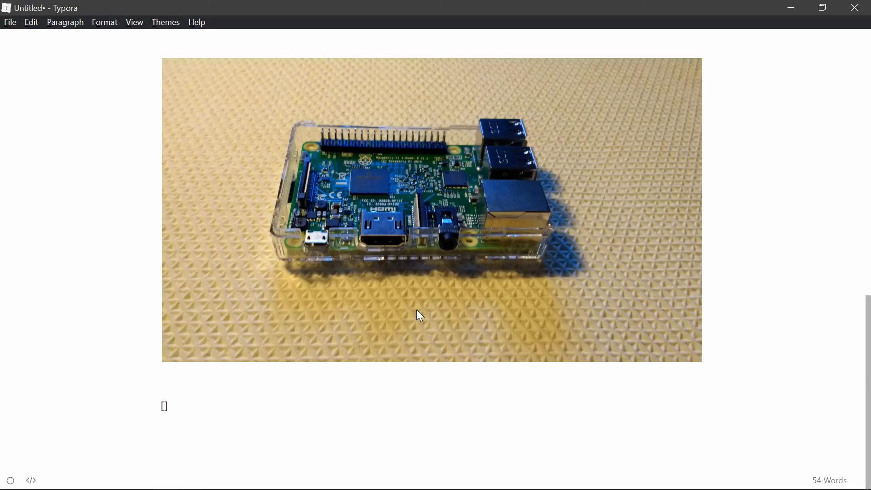
{"action": "type", "text": "Google"}
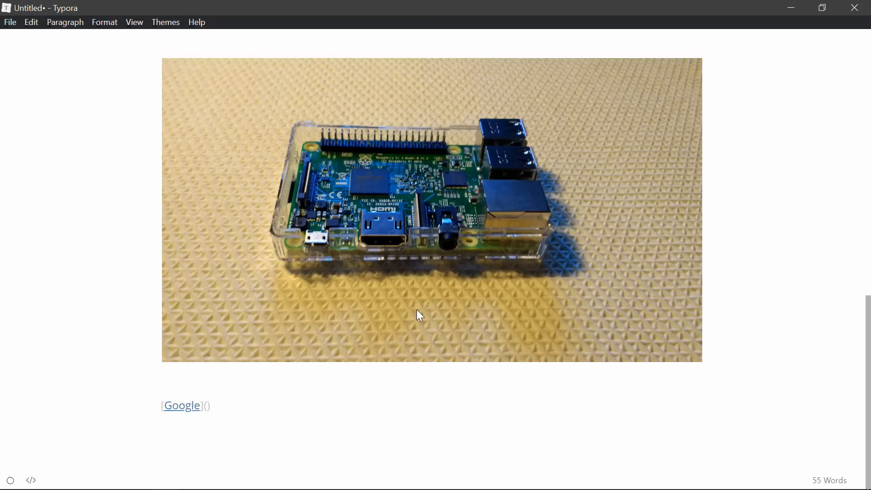
{"action": "type", "text": "https://g"}
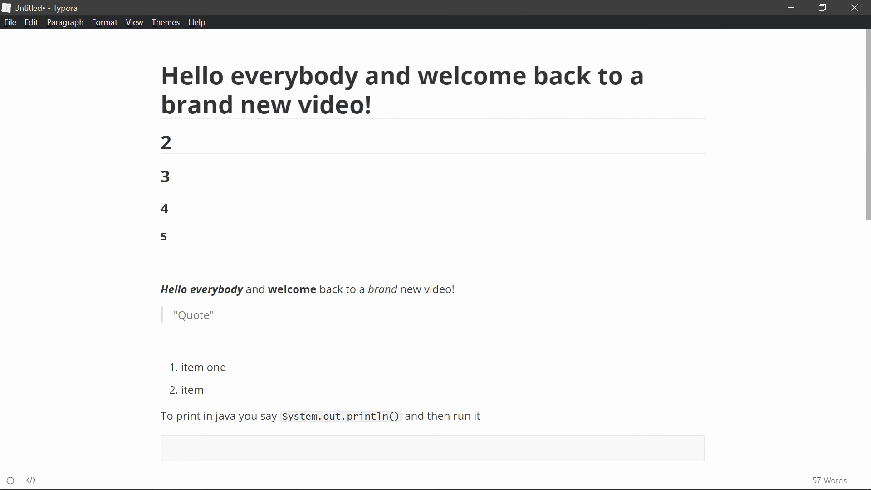
{"action": "left_click", "coordinate": [165, 22]}
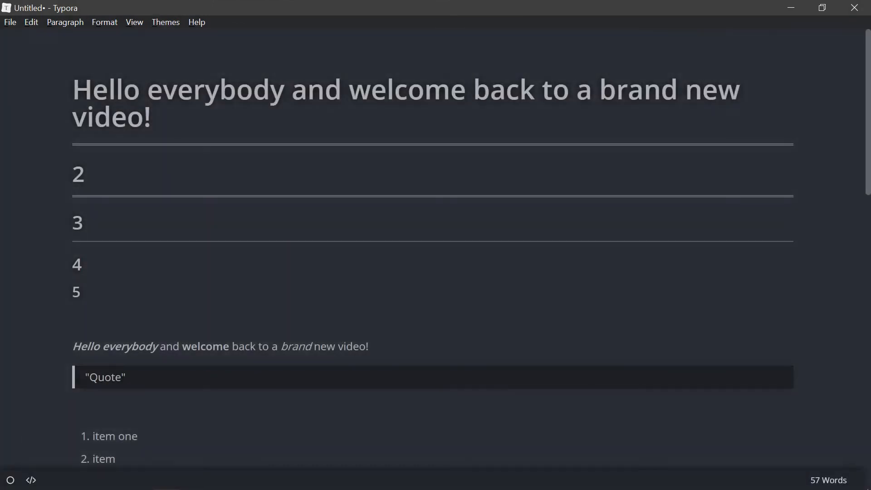